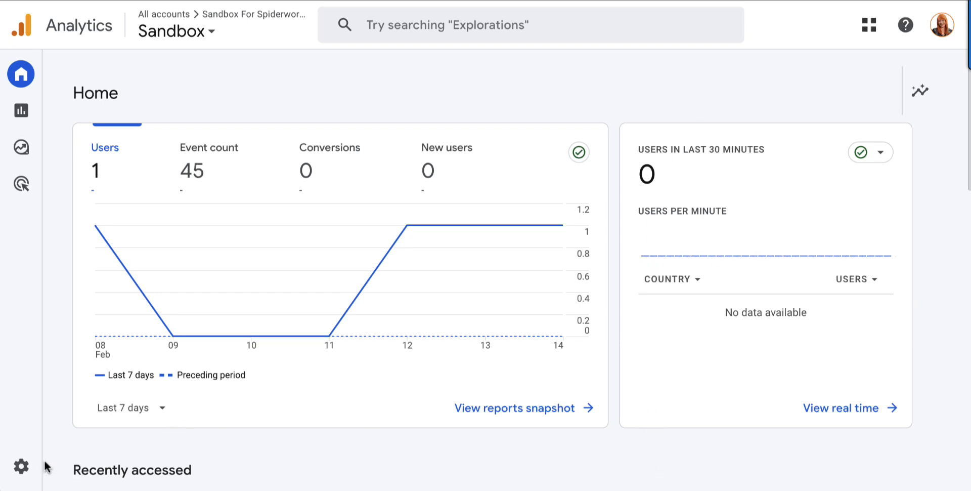
- From Admin, reach the Sandbox property's Search Console links page under Product links
click(21, 466)
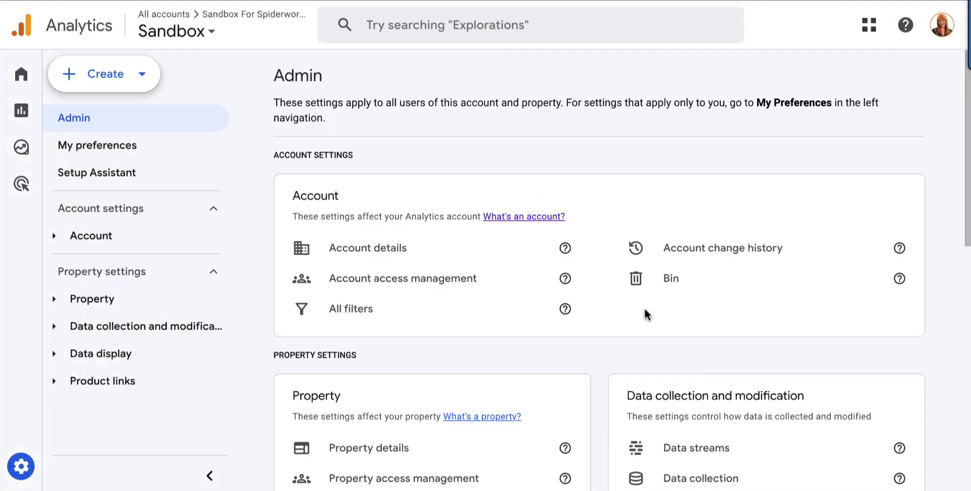
scroll(down, 3)
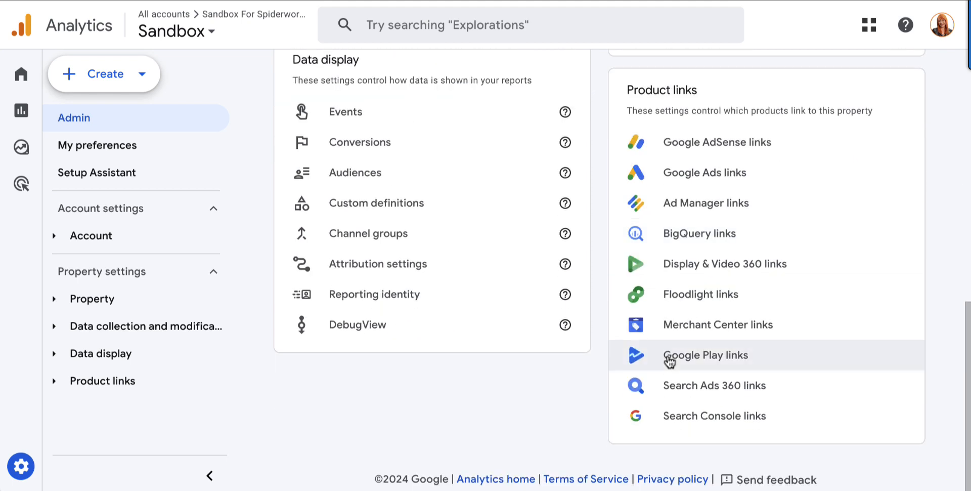
click(714, 414)
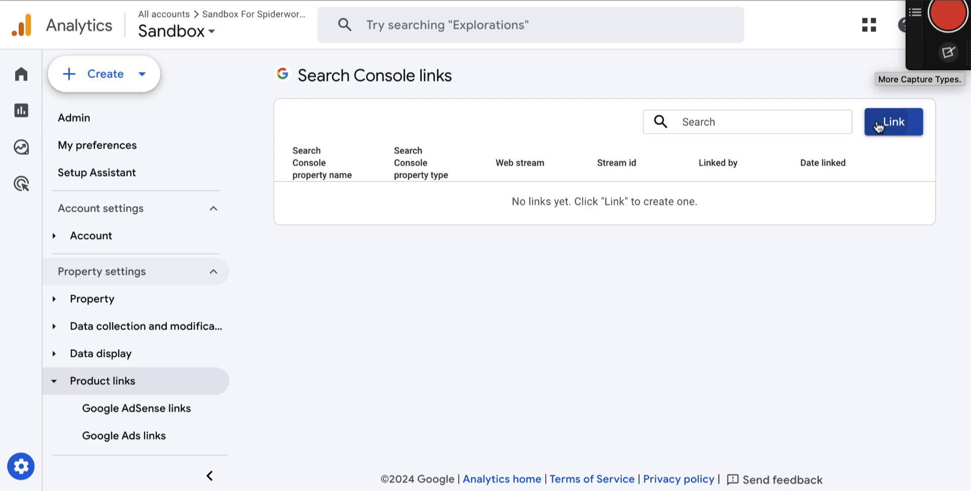
- Start a new link and choose the analytics.spiderworking.com Search Console property
click(894, 121)
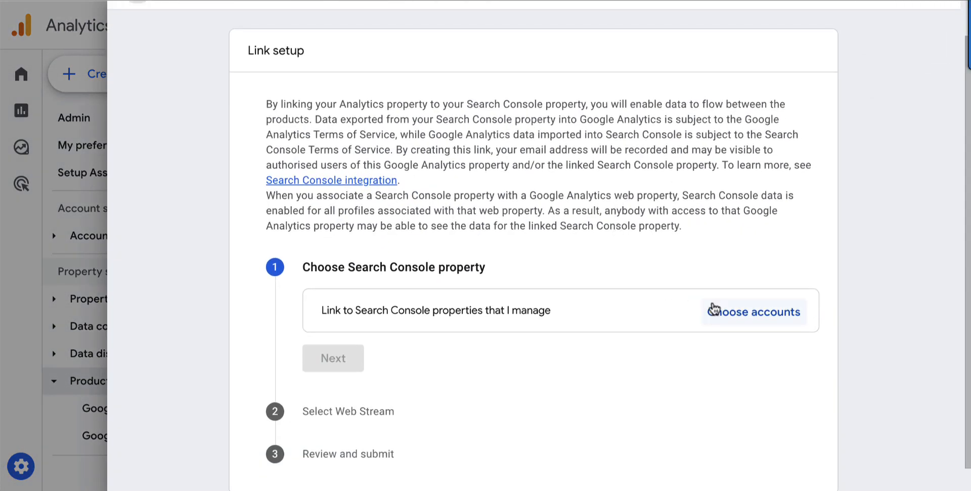
click(753, 311)
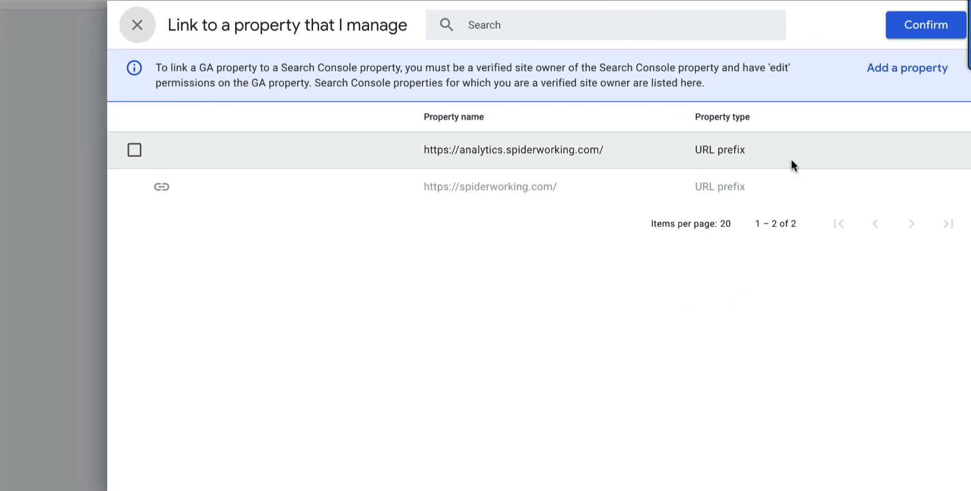
click(133, 150)
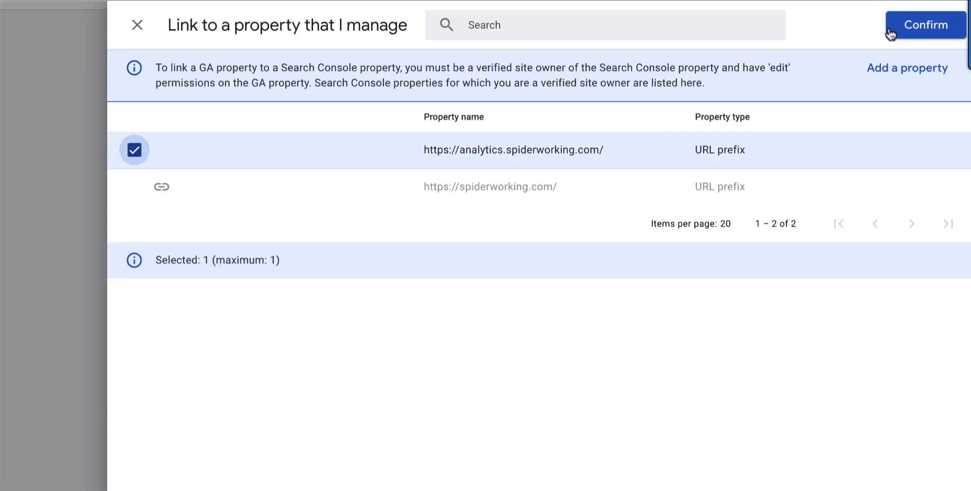
click(926, 24)
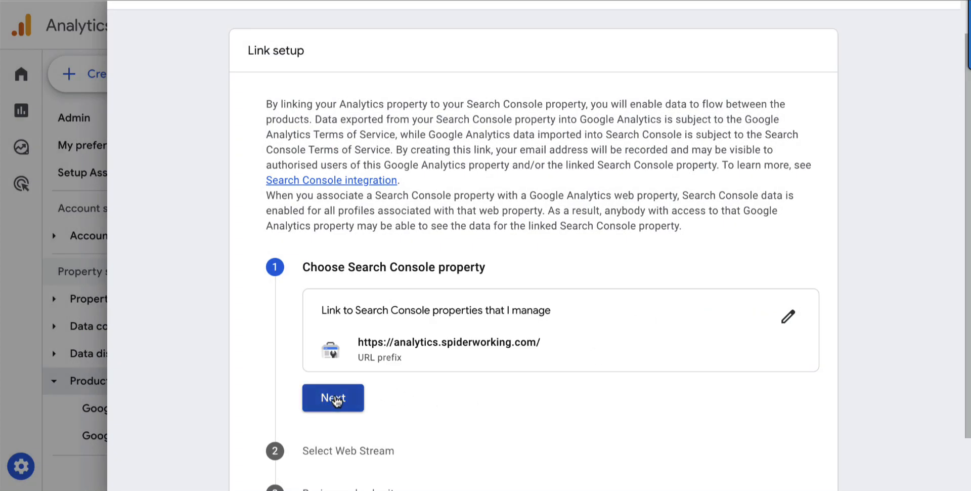
- Pair it with the Sandbox Website For Spiderworking web stream and submit the link
click(333, 398)
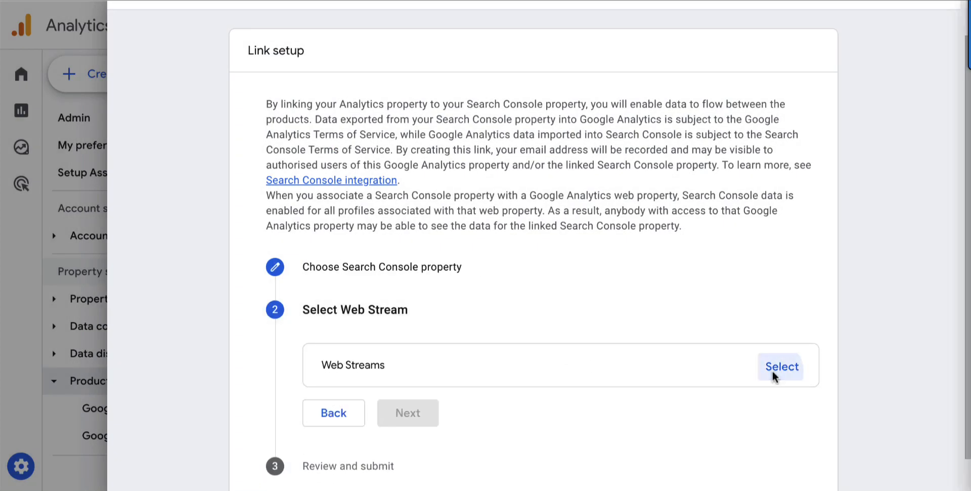
click(780, 366)
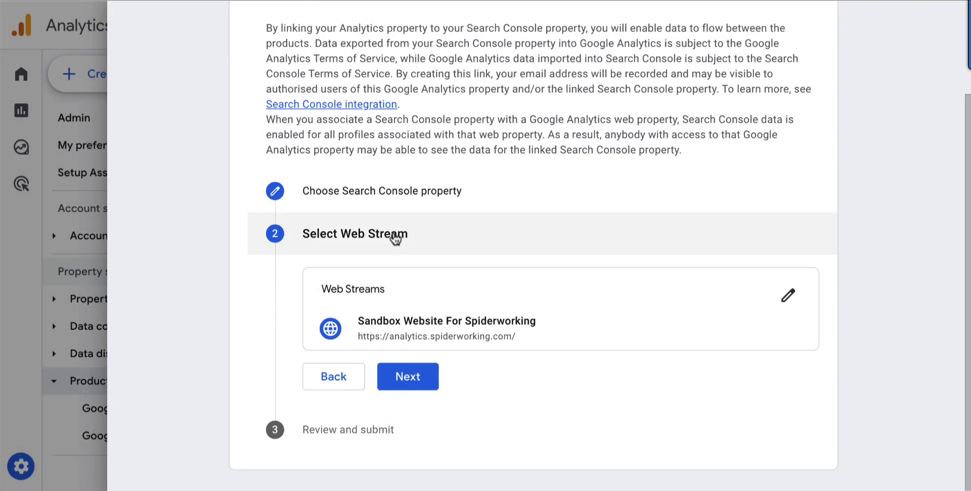
click(407, 376)
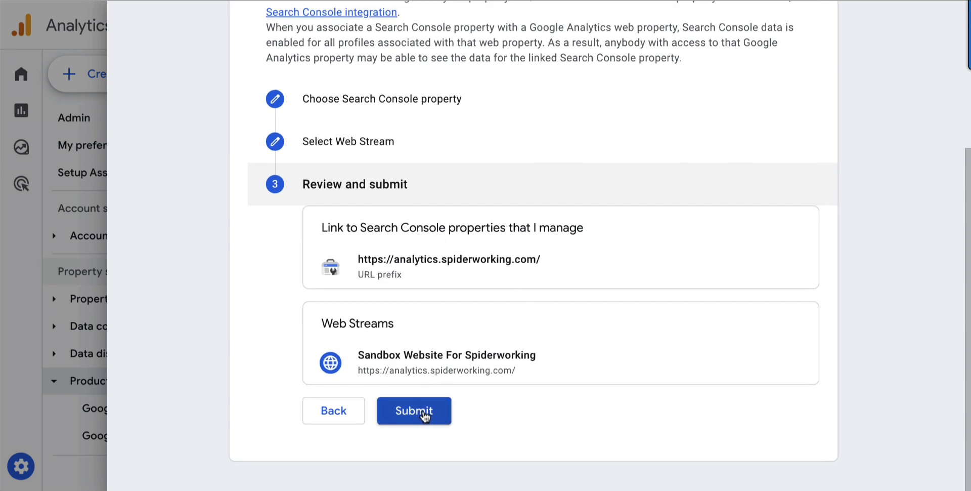
click(414, 410)
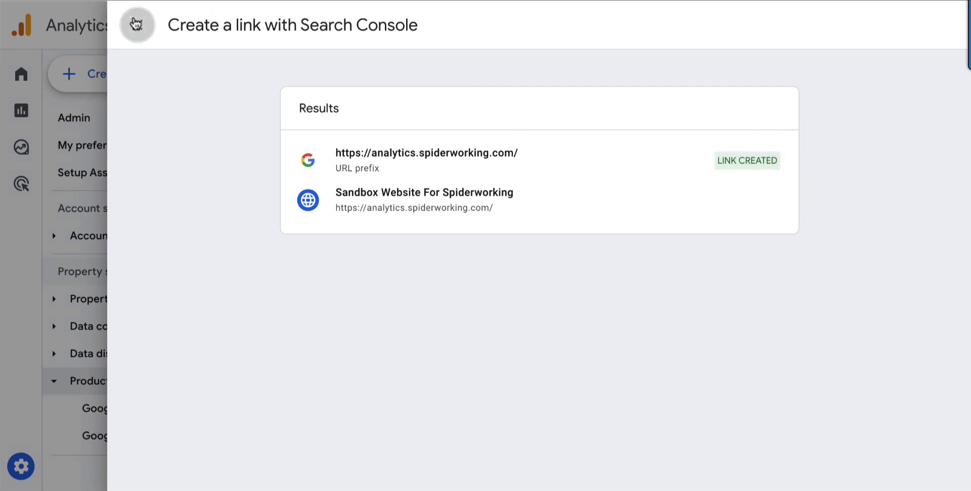
click(137, 24)
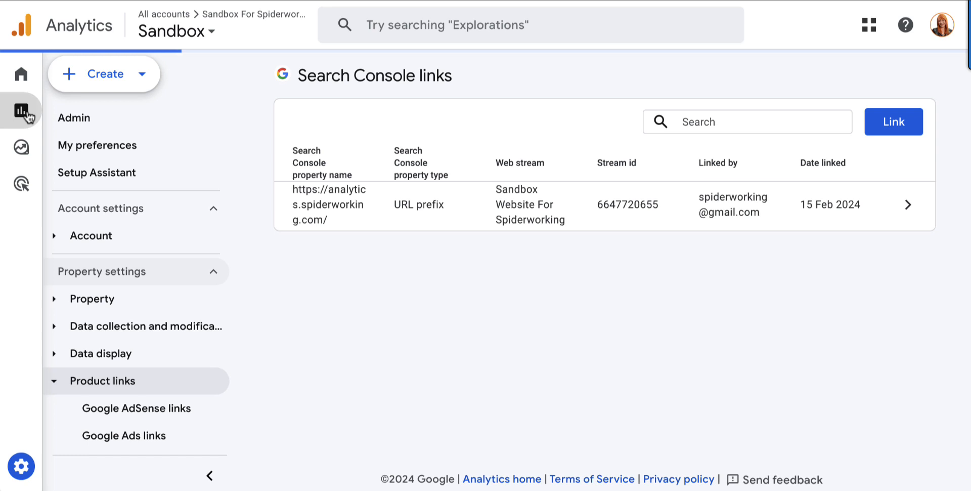
- Switch from Admin to the Reports snapshot and scroll the reports sidebar to its bottom
click(21, 111)
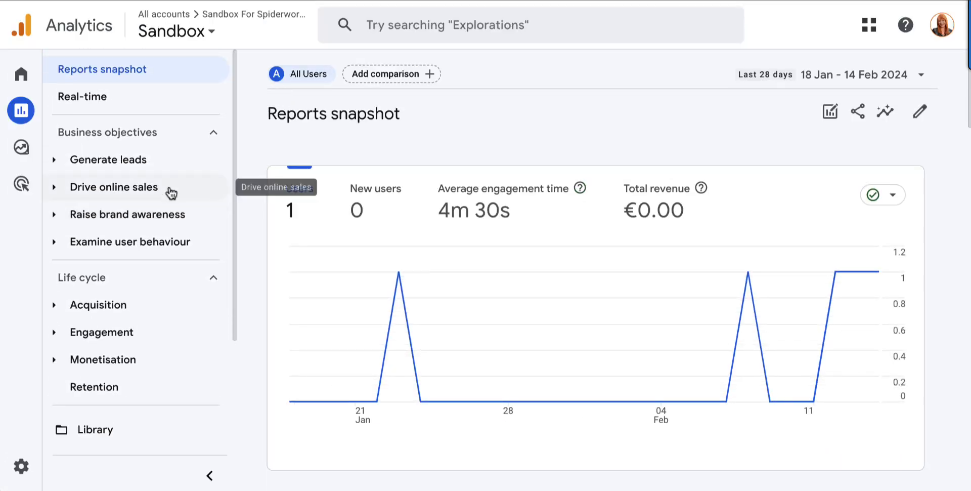
scroll(down, 3)
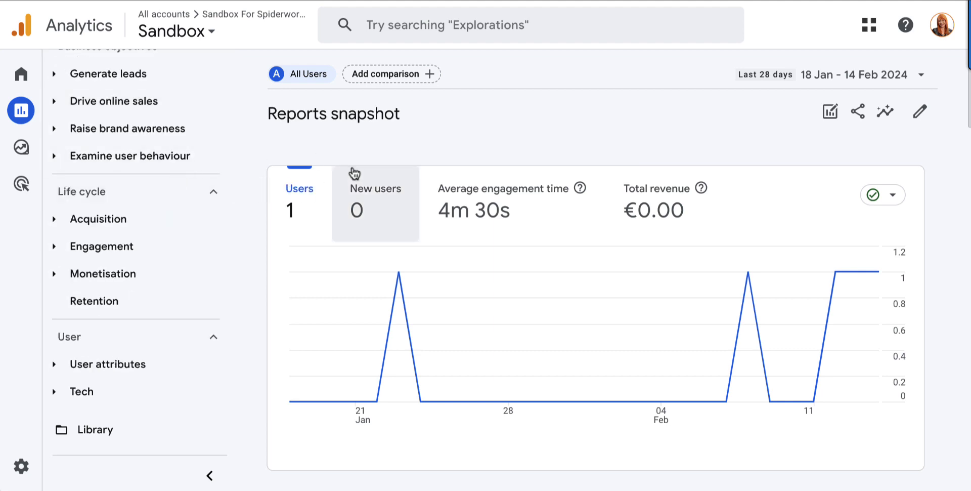
mouse_move(257, 192)
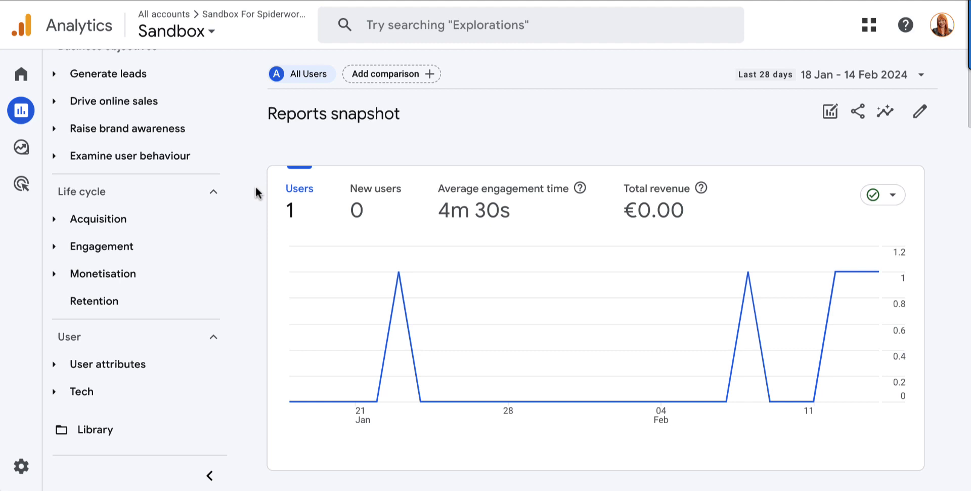
click(96, 429)
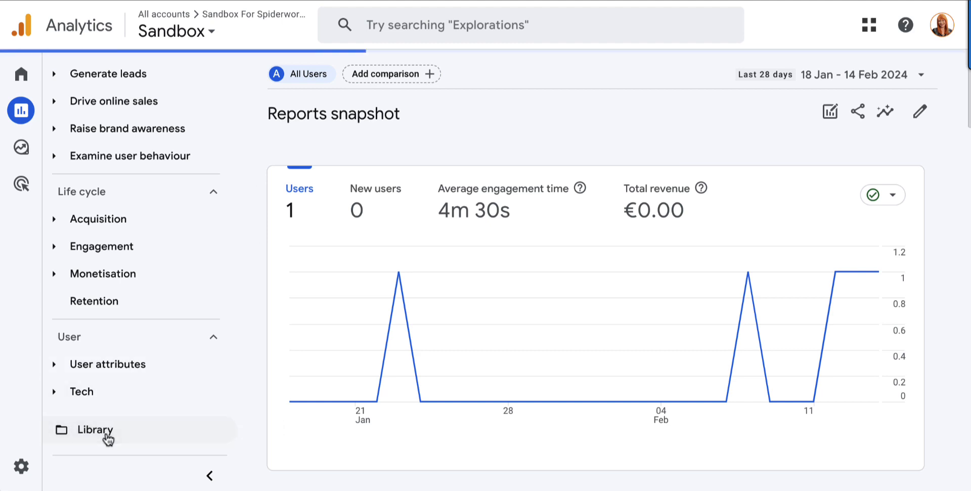
- In the Library, find the published Search Console collection card and peek at its options menu
click(95, 429)
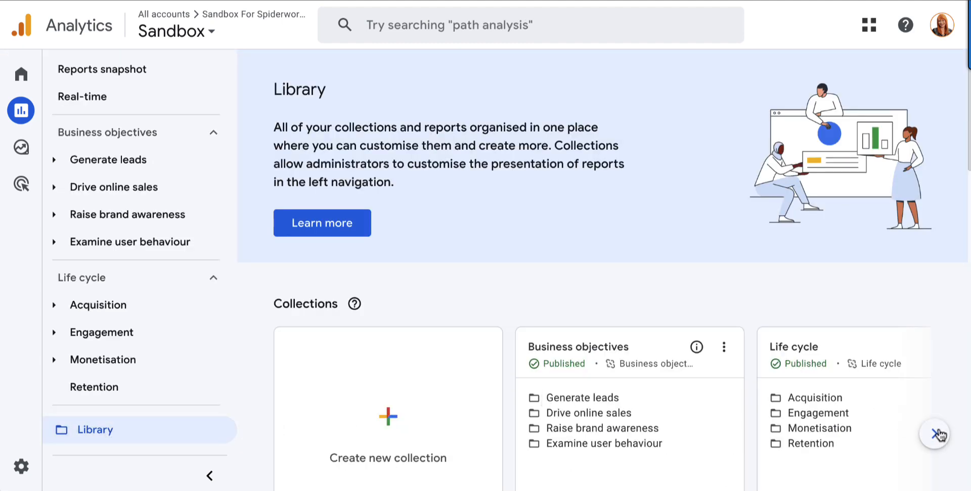
click(939, 432)
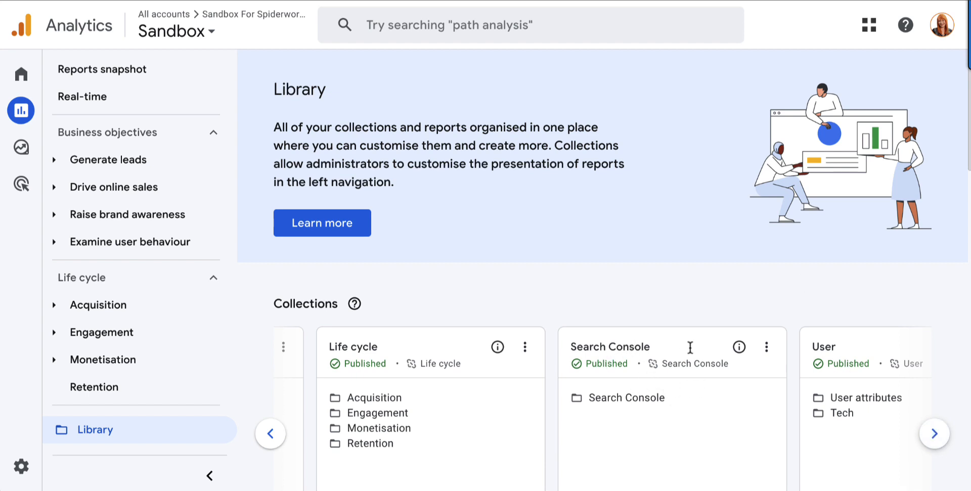
mouse_move(706, 396)
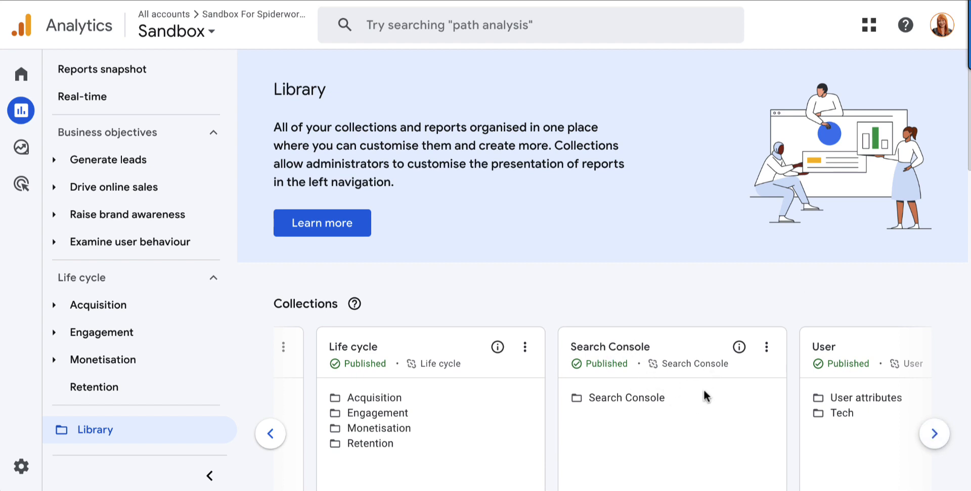
mouse_move(660, 358)
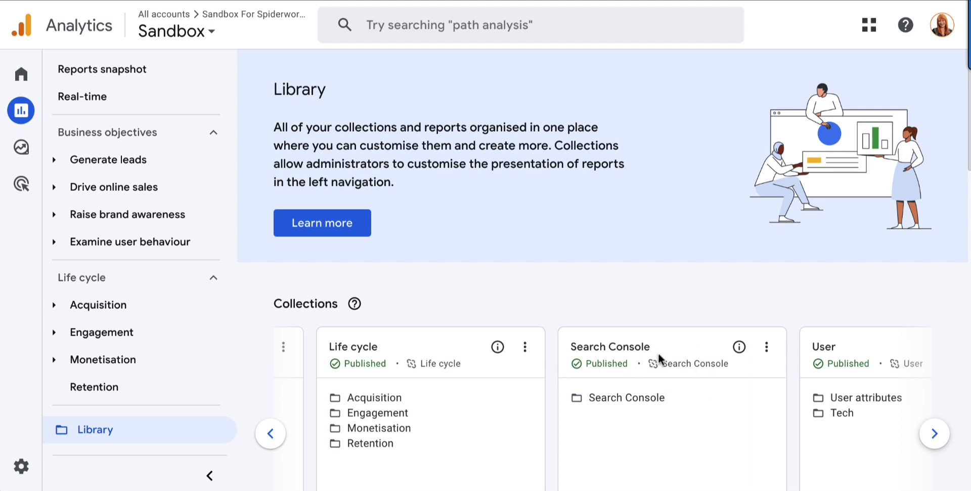
mouse_move(625, 364)
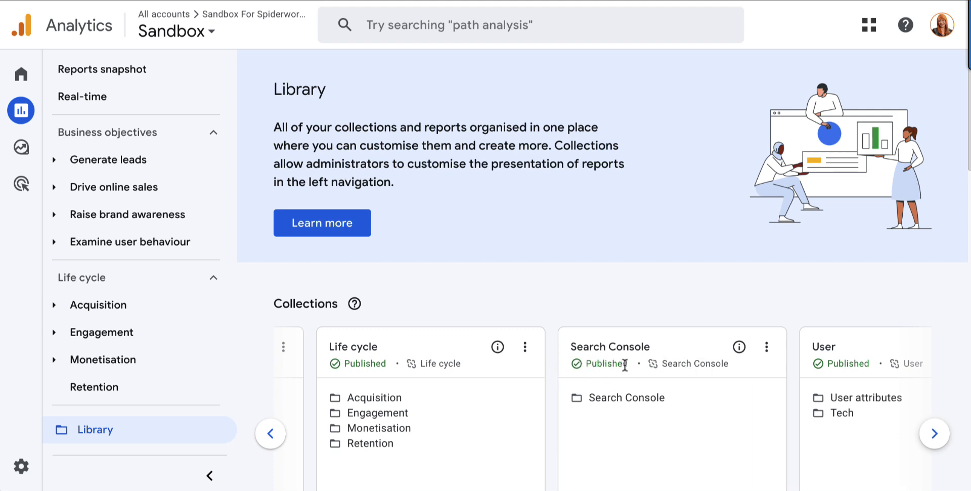
click(766, 346)
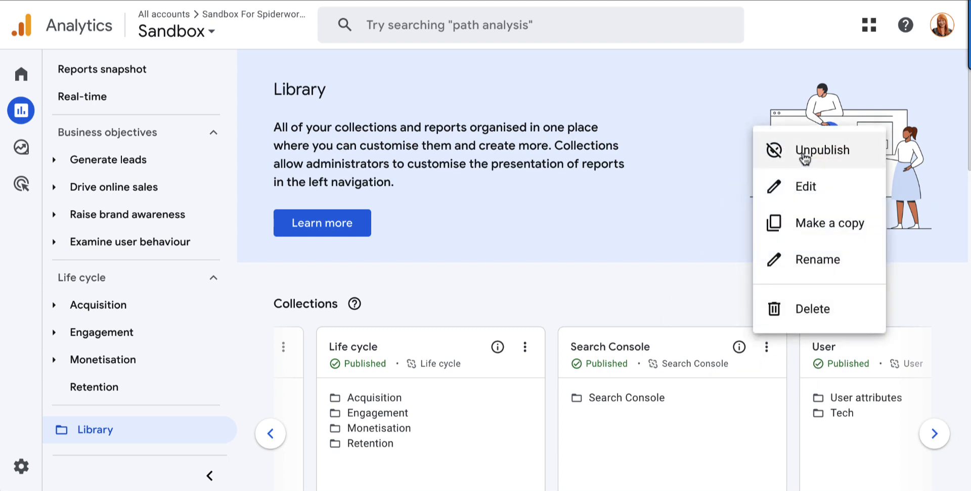
mouse_move(807, 157)
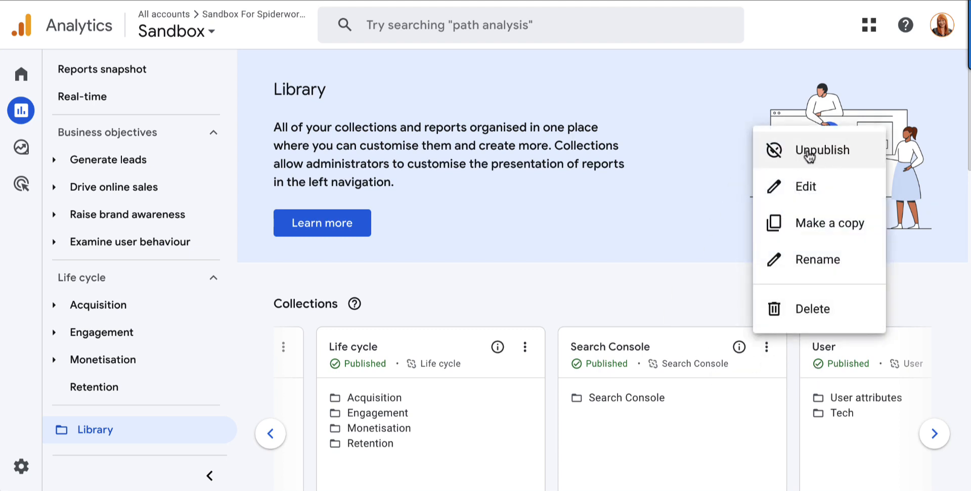
click(724, 272)
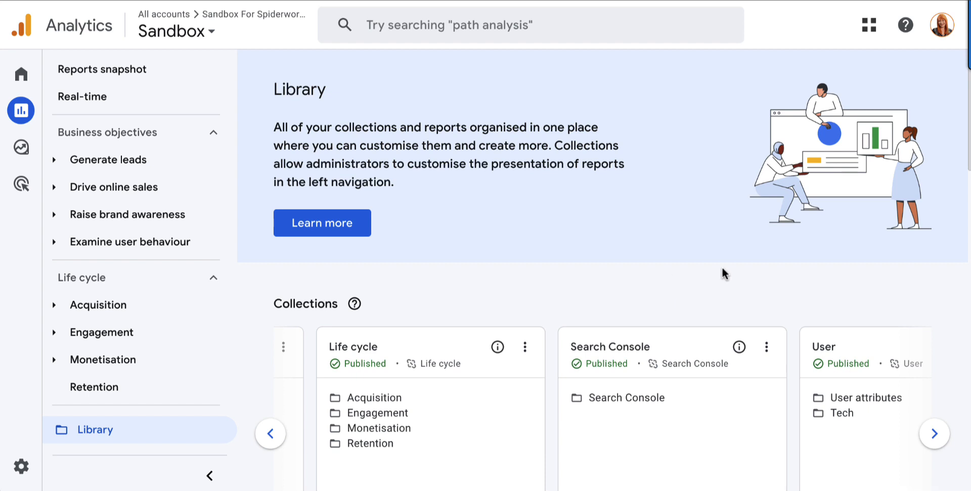
mouse_move(131, 242)
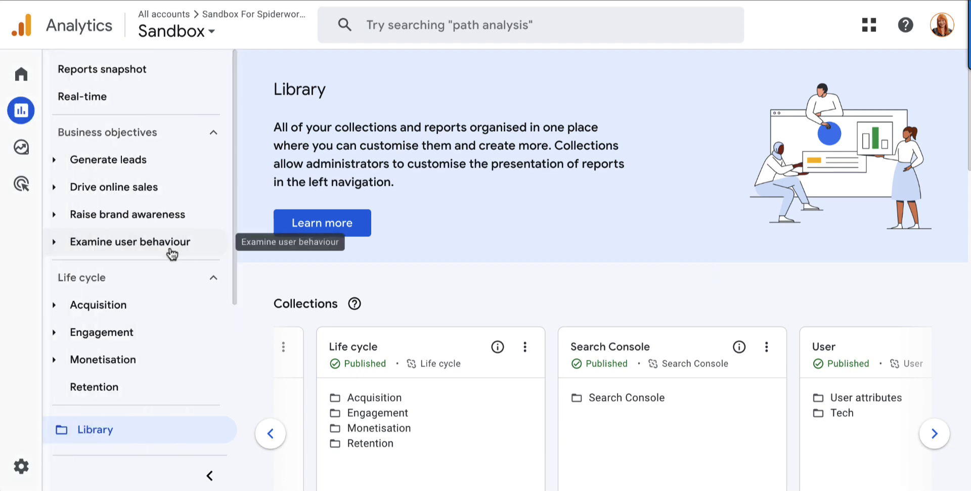
- Expand Search Console in the sidebar and view the Queries then Google organic search traffic reports
scroll(down, 3)
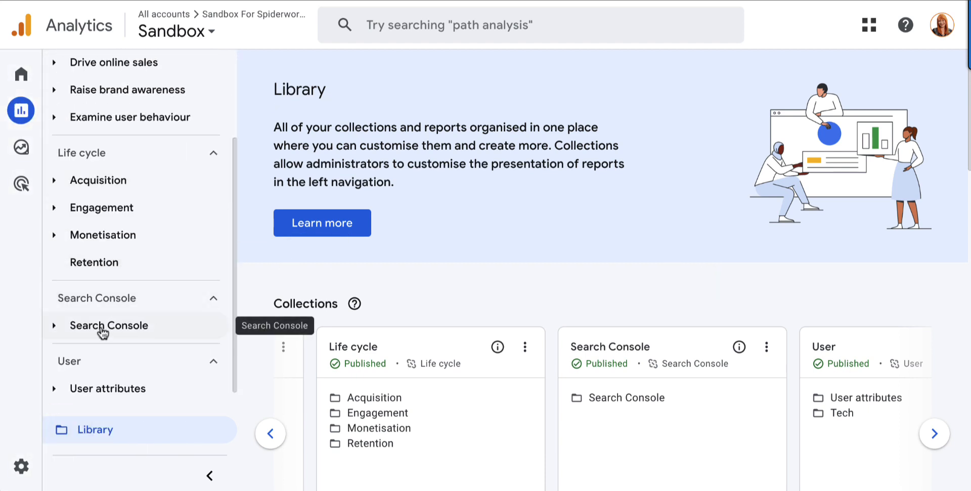
click(109, 325)
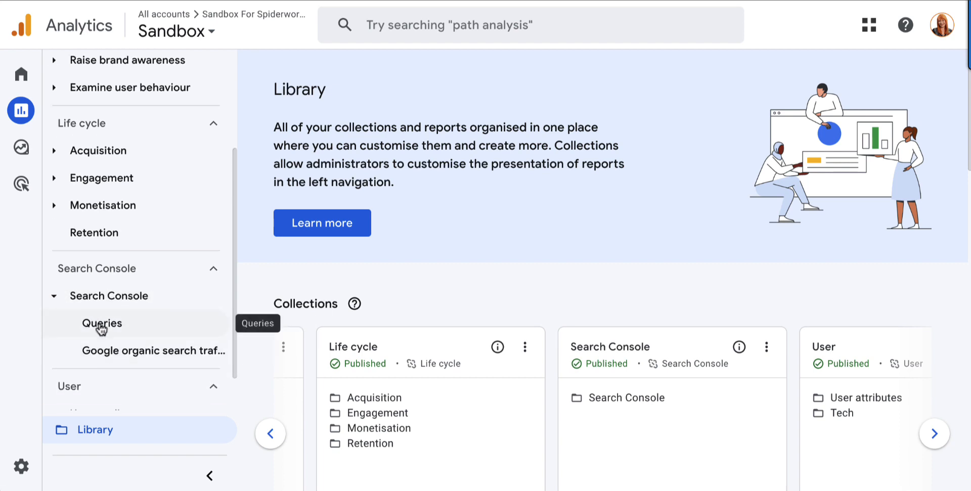
click(101, 322)
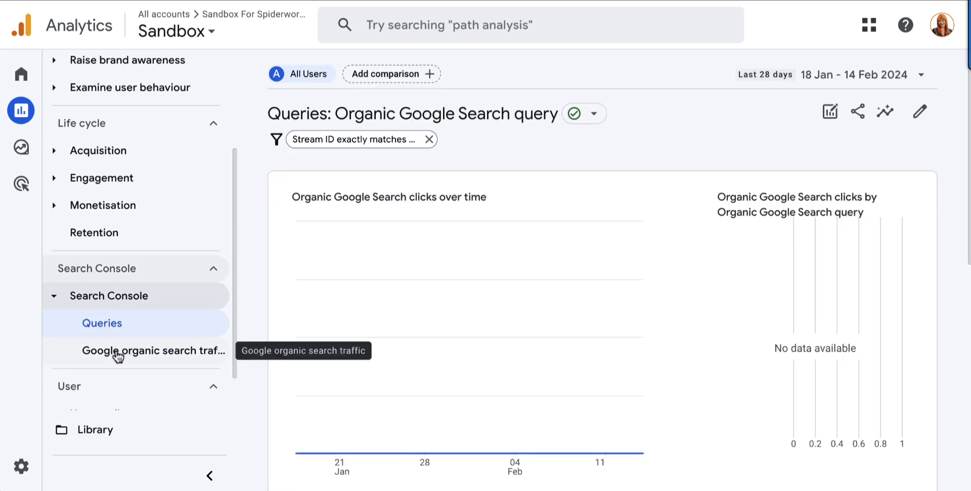
click(153, 350)
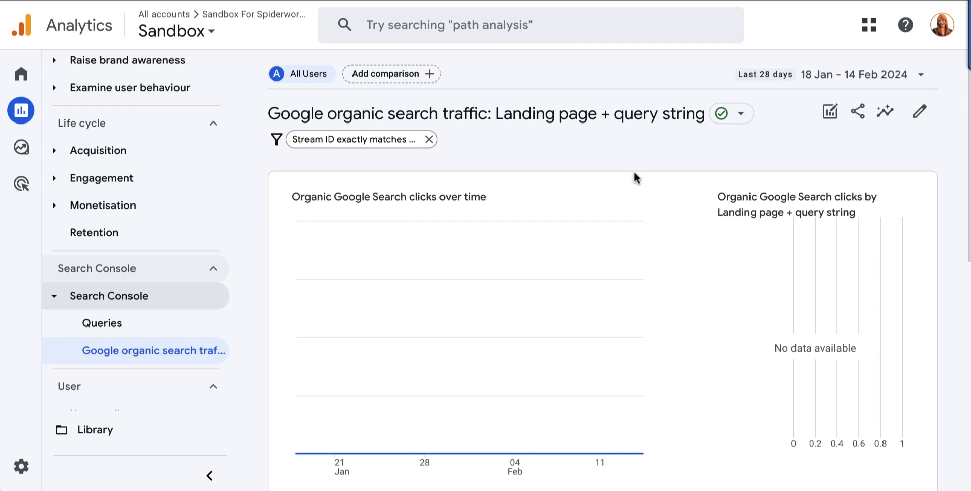
scroll(down, 3)
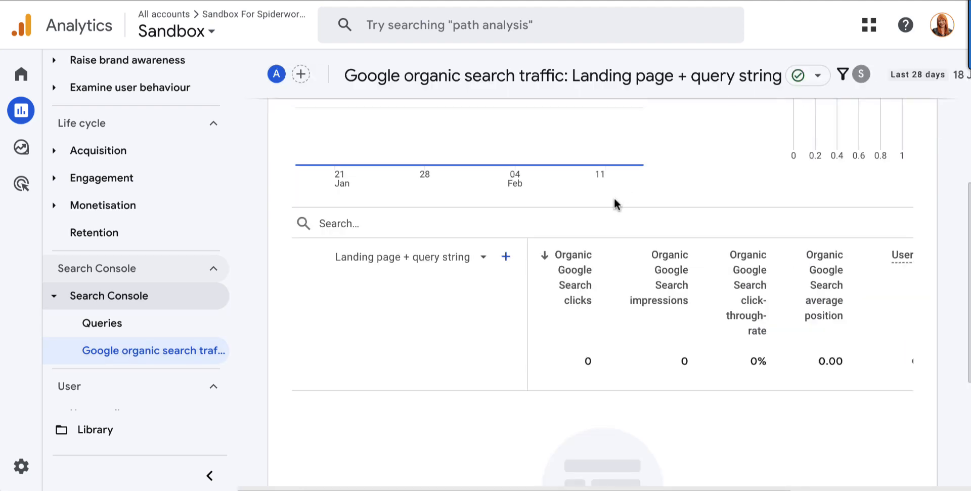